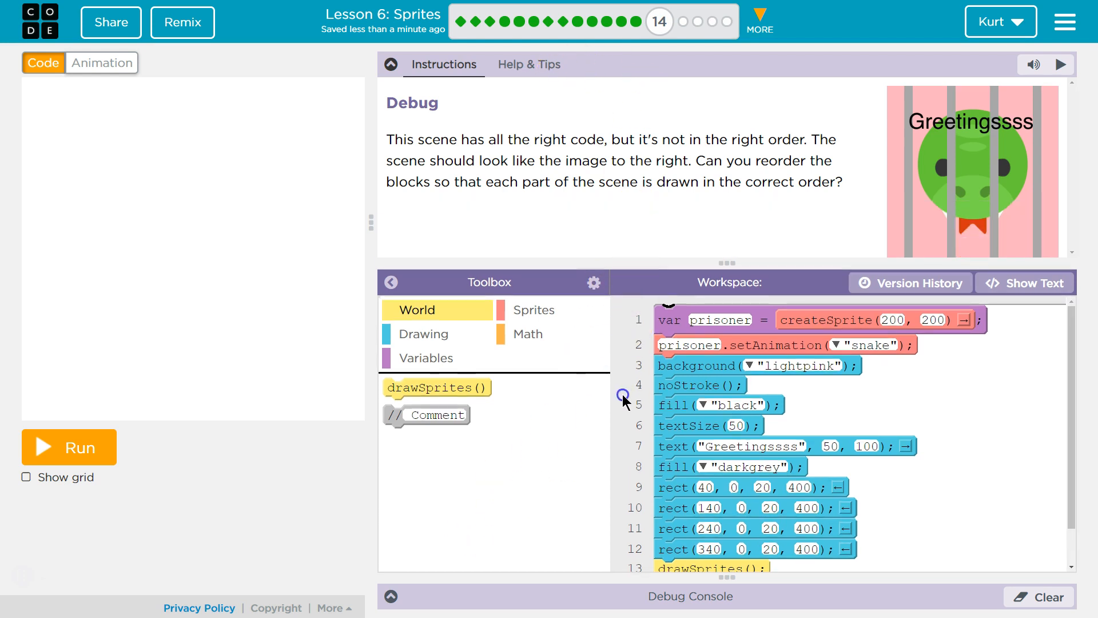
{"action": "mouse_move", "coordinate": [626, 362]}
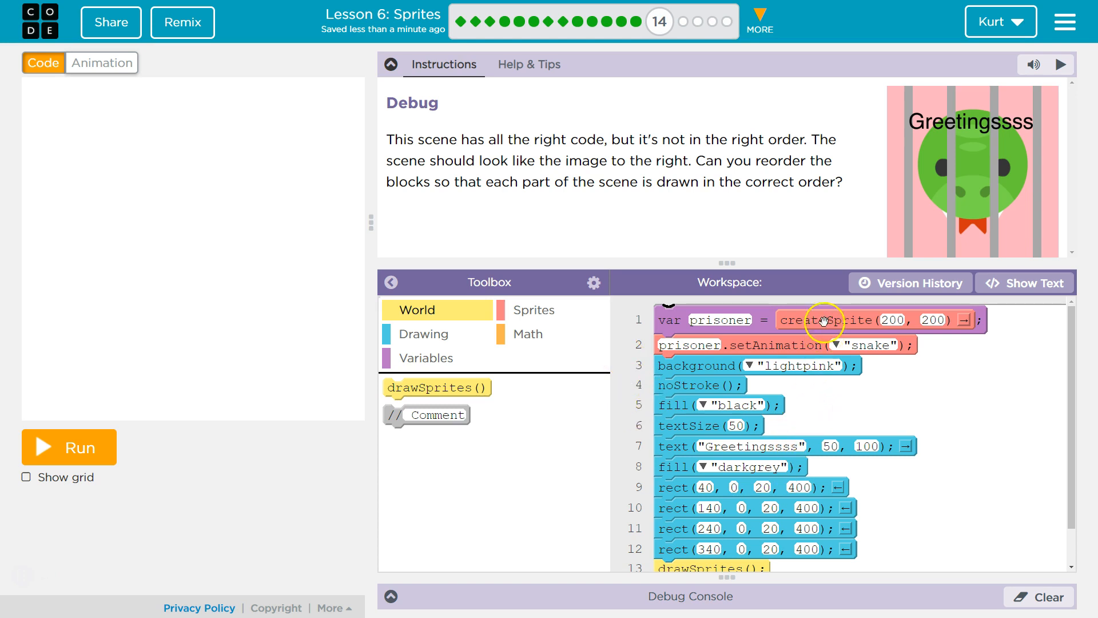
{"action": "mouse_move", "coordinate": [802, 283]}
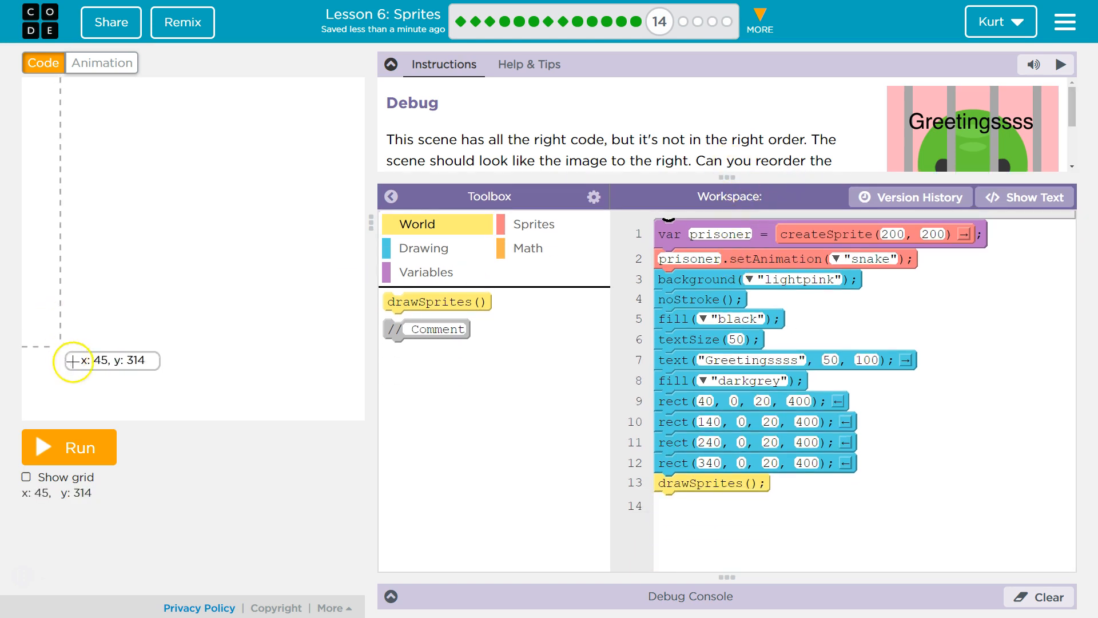
Run the original scene, then try background("lightpink") at the top of the code and rerun.
{"action": "left_click", "coordinate": [68, 447]}
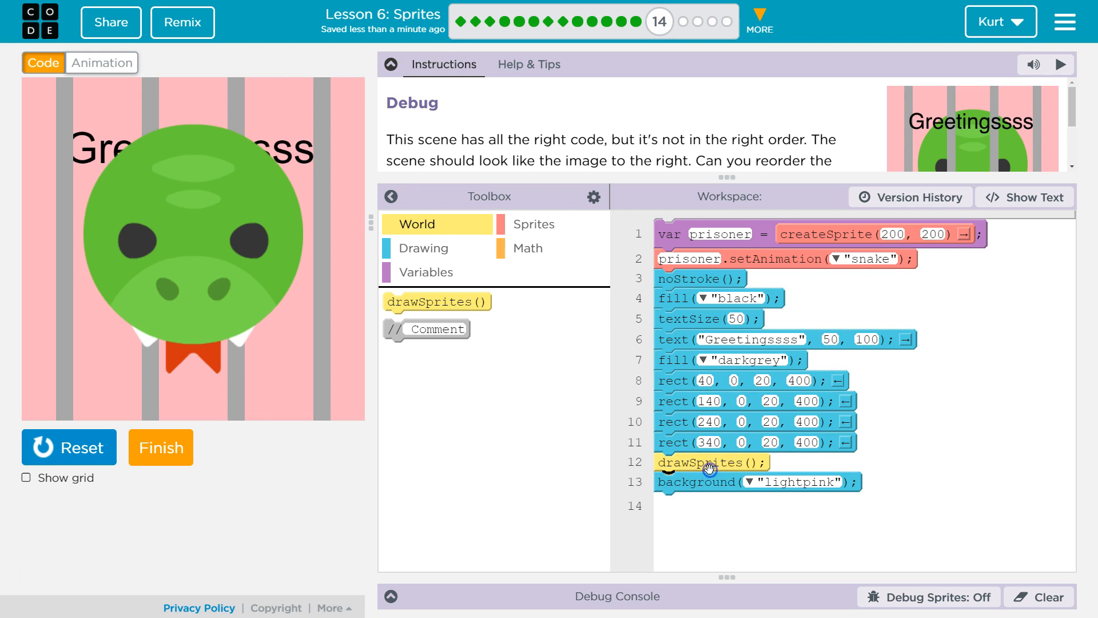
{"action": "left_click_drag", "start_coordinate": [708, 481], "coordinate": [707, 225]}
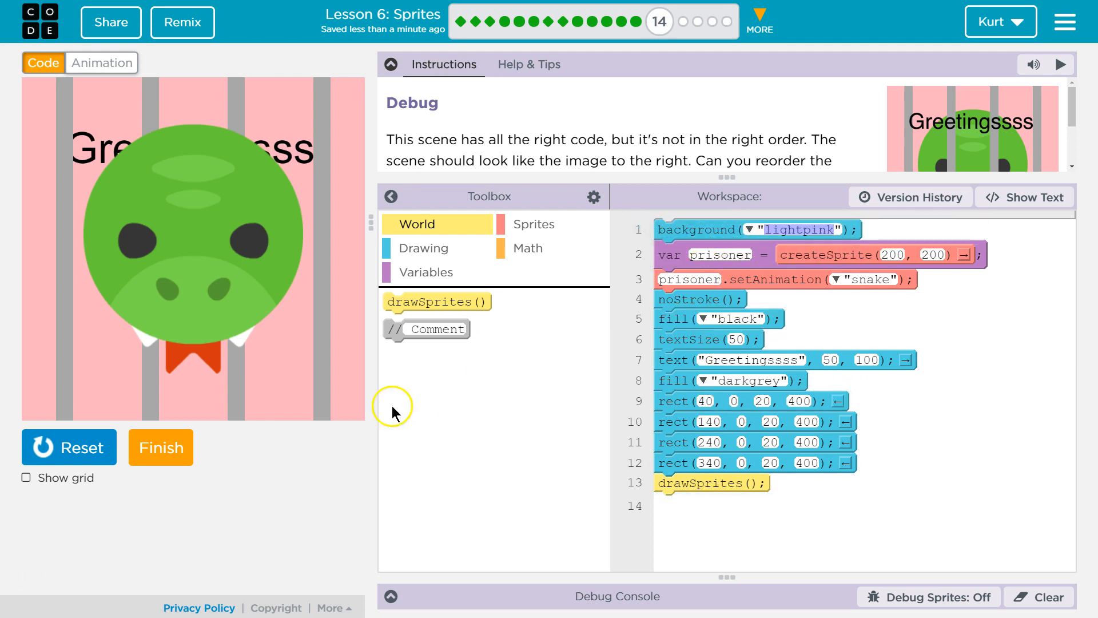
{"action": "left_click", "coordinate": [68, 446]}
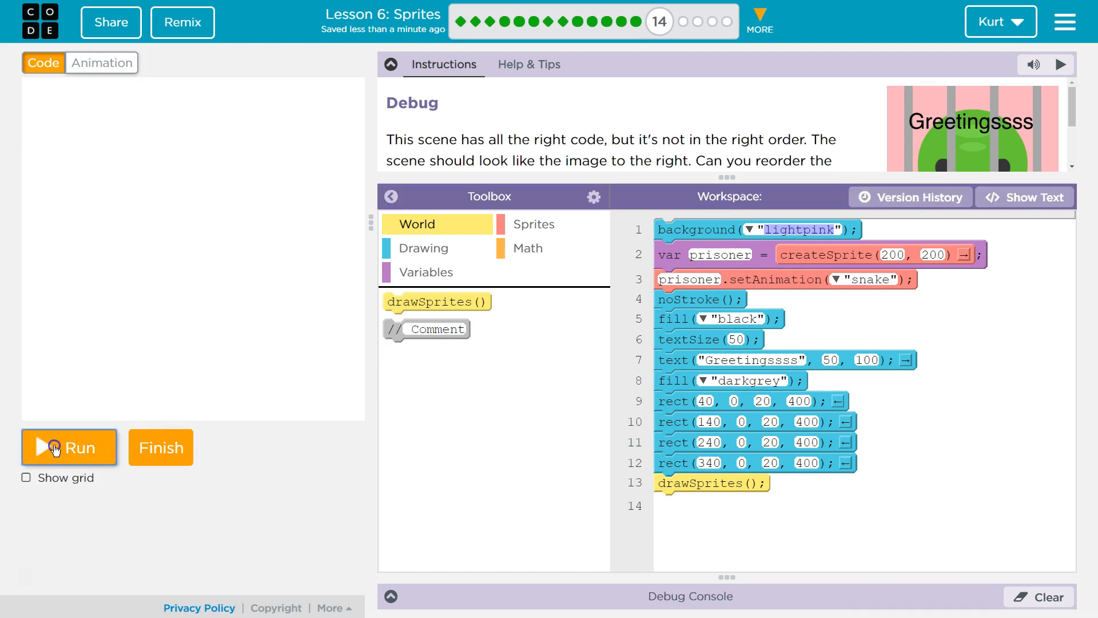
{"action": "left_click", "coordinate": [69, 447]}
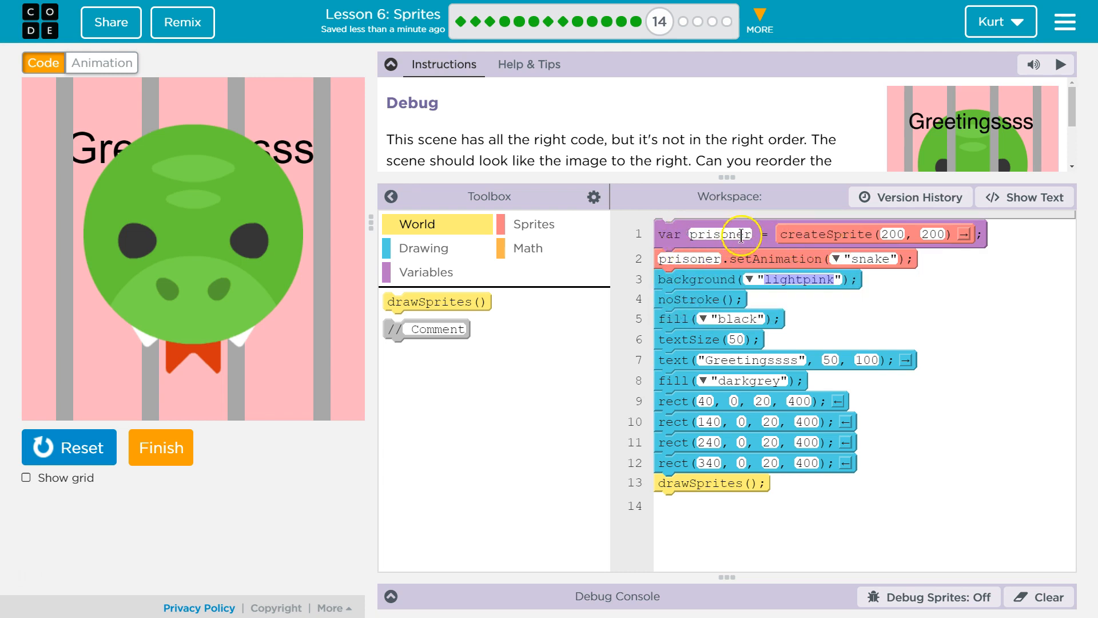
{"action": "mouse_move", "coordinate": [795, 251]}
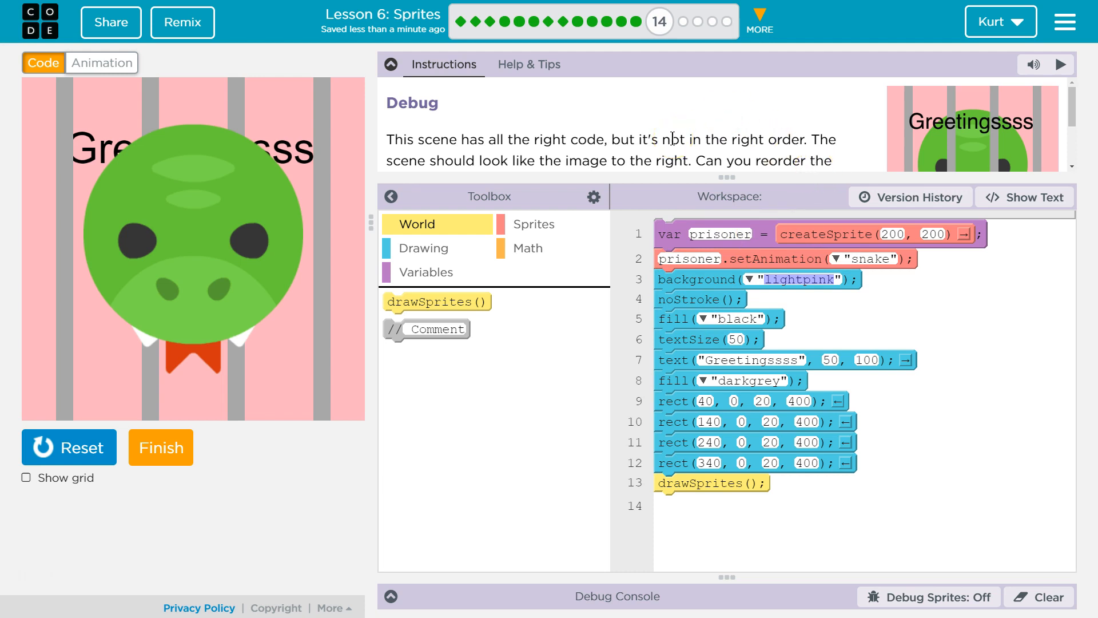
{"action": "mouse_move", "coordinate": [700, 253]}
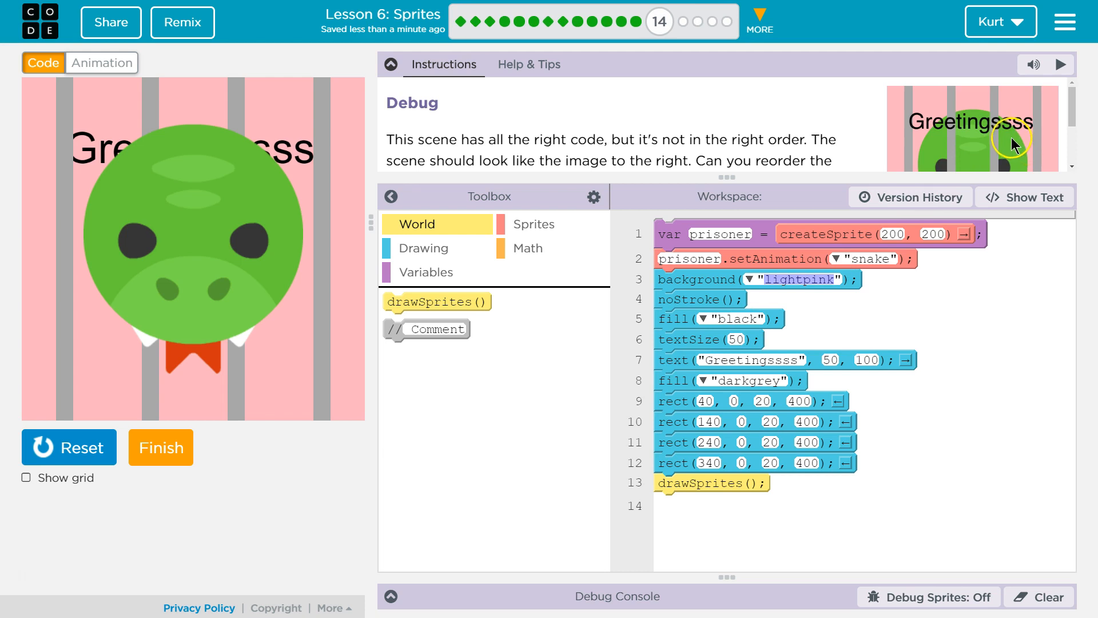
{"action": "mouse_move", "coordinate": [274, 196]}
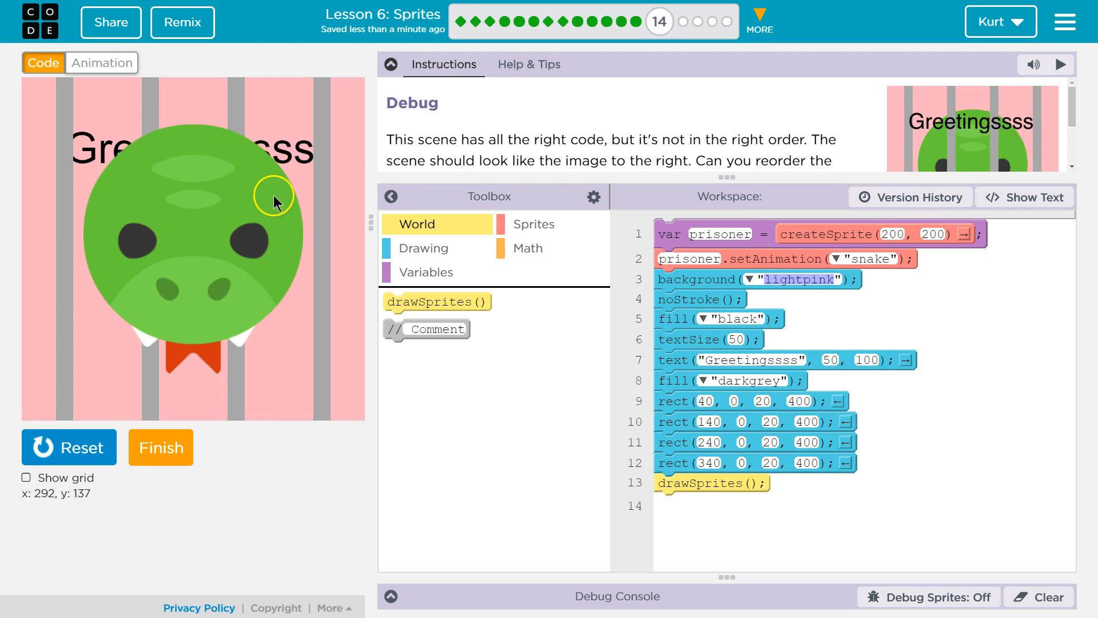
{"action": "mouse_move", "coordinate": [125, 175]}
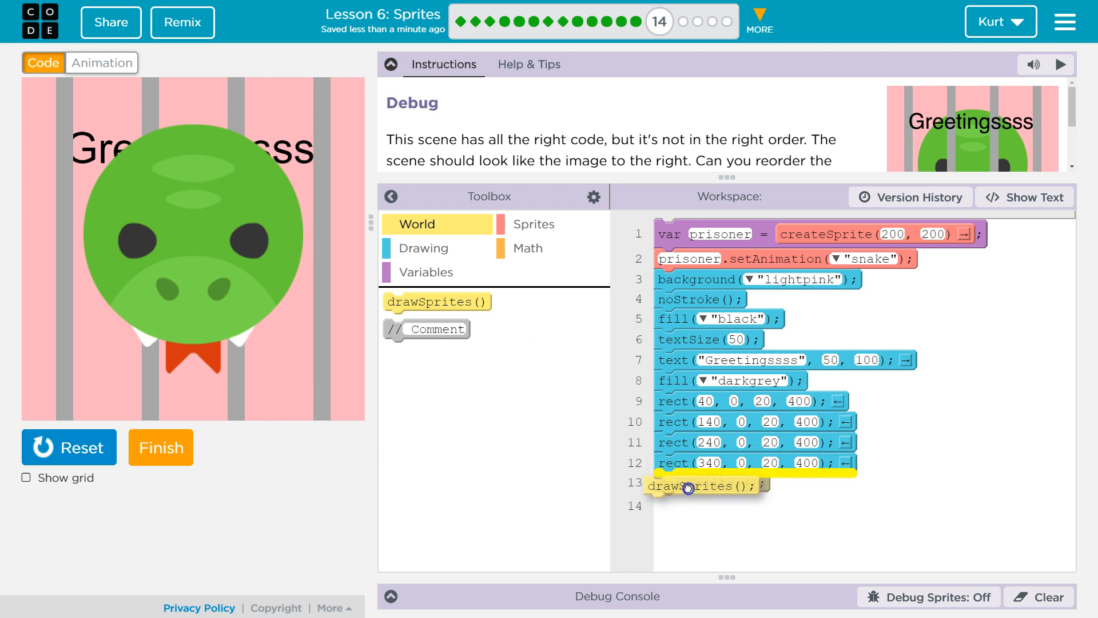
Move drawSprites() to line 4, right under background("lightpink"), and rerun the scene.
{"action": "left_click_drag", "start_coordinate": [686, 486], "coordinate": [707, 400]}
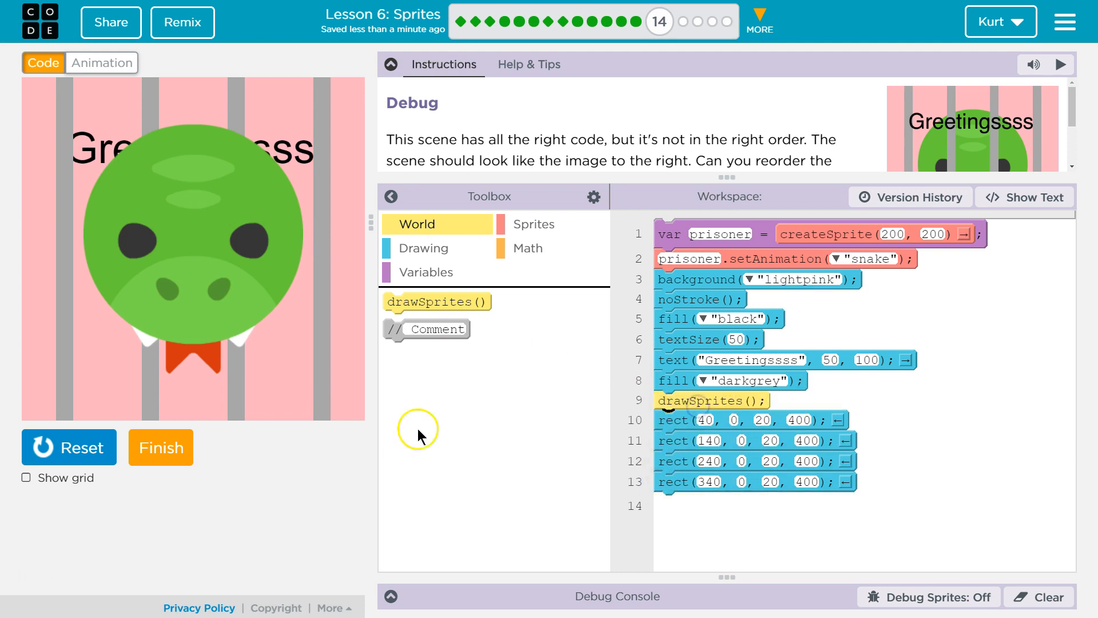
{"action": "left_click", "coordinate": [69, 447]}
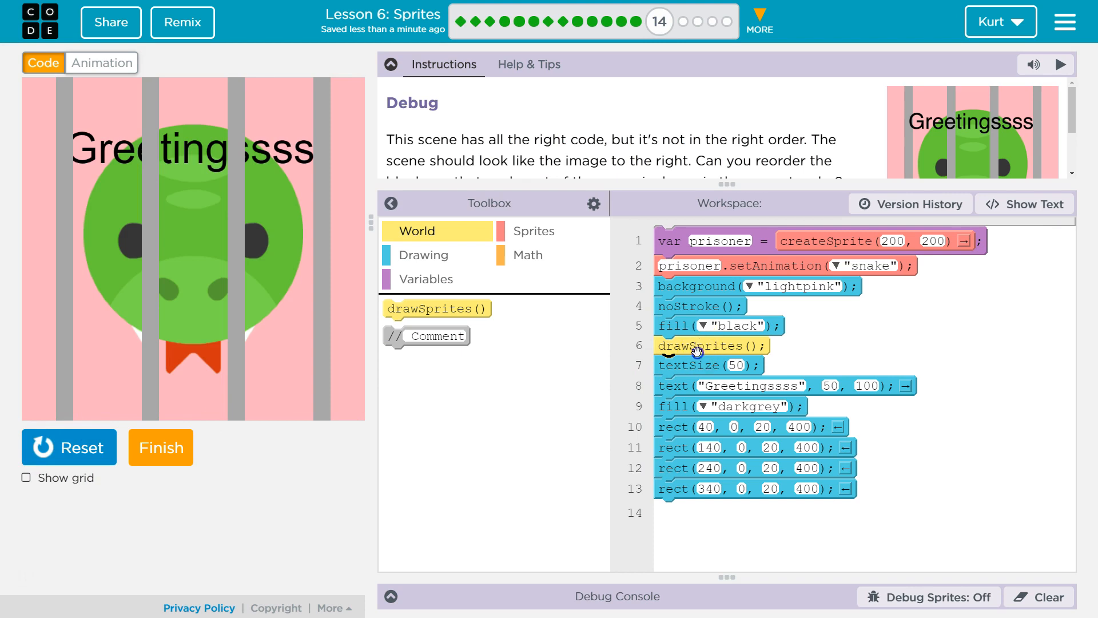
{"action": "left_click_drag", "start_coordinate": [697, 345], "coordinate": [707, 299]}
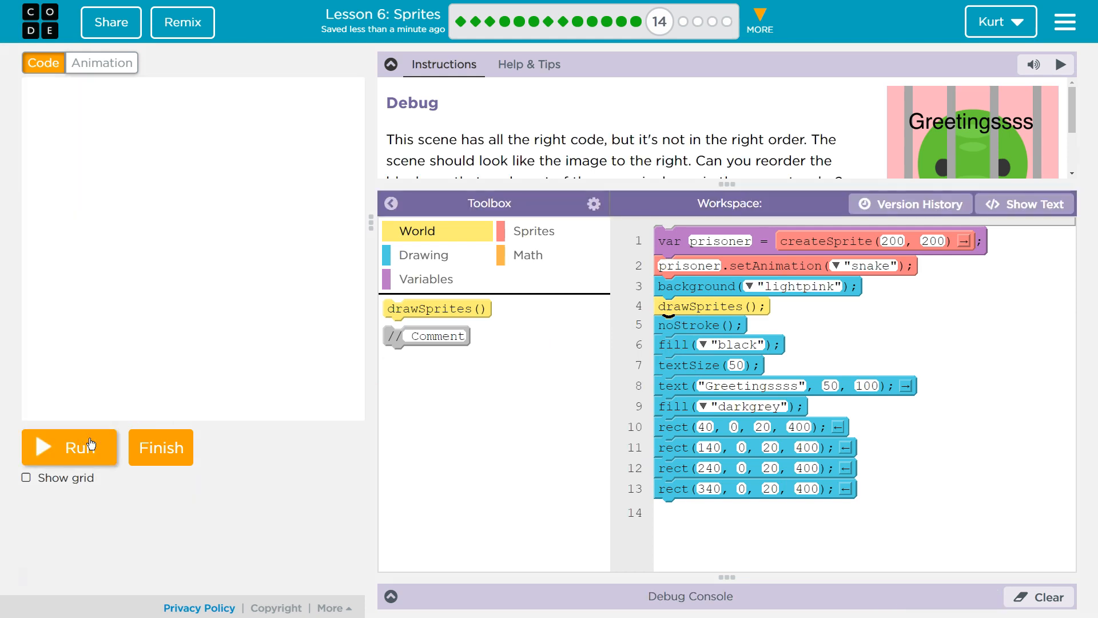
{"action": "left_click", "coordinate": [69, 446]}
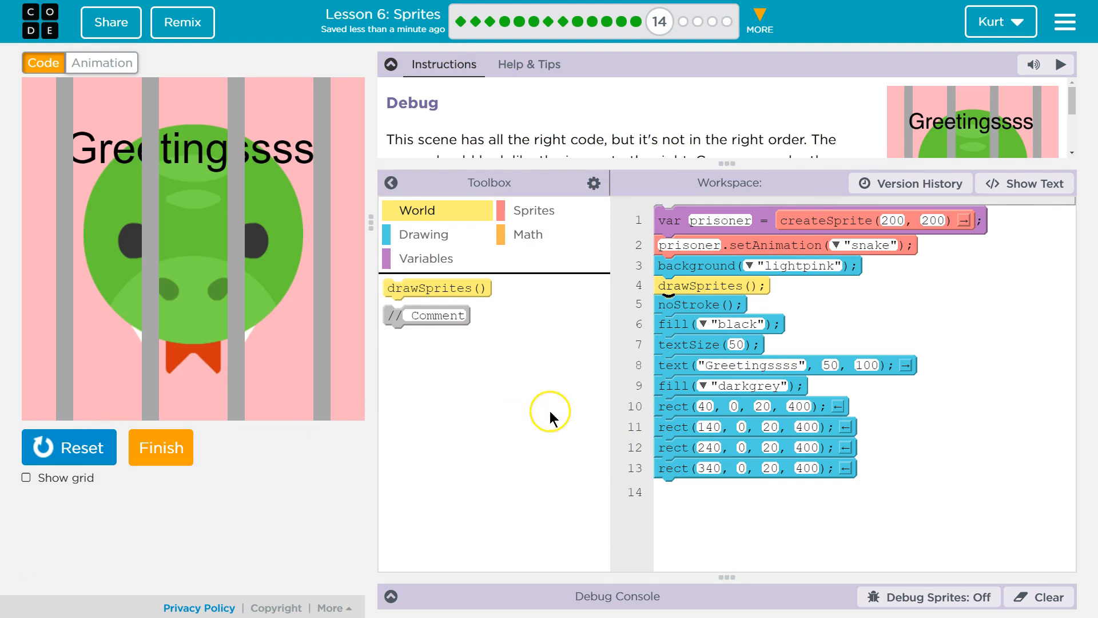
{"action": "mouse_move", "coordinate": [265, 168]}
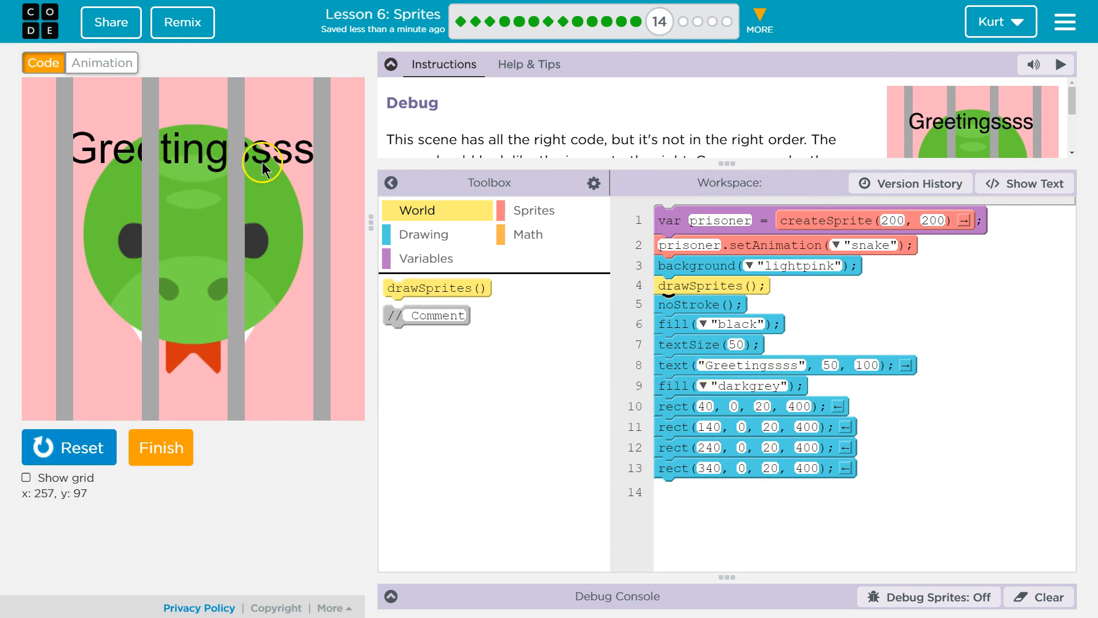
Move fill("black"), textSize(50) and the Greetingssss text() below the four rect() bars.
{"action": "left_click", "coordinate": [698, 406]}
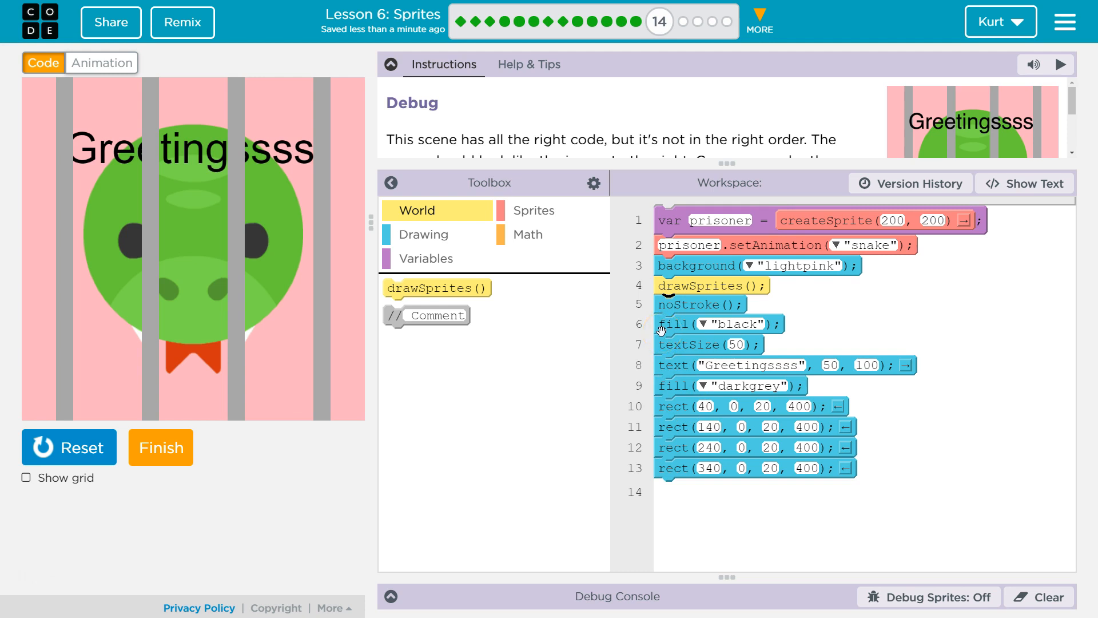
{"action": "left_click_drag", "start_coordinate": [676, 324], "coordinate": [690, 528]}
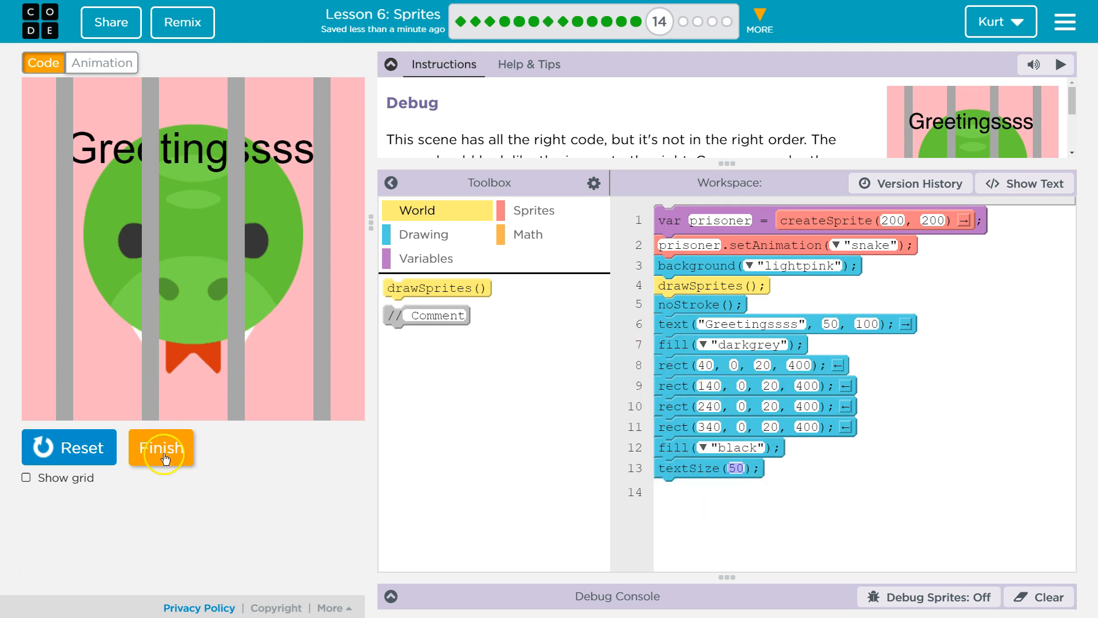
{"action": "left_click", "coordinate": [68, 447]}
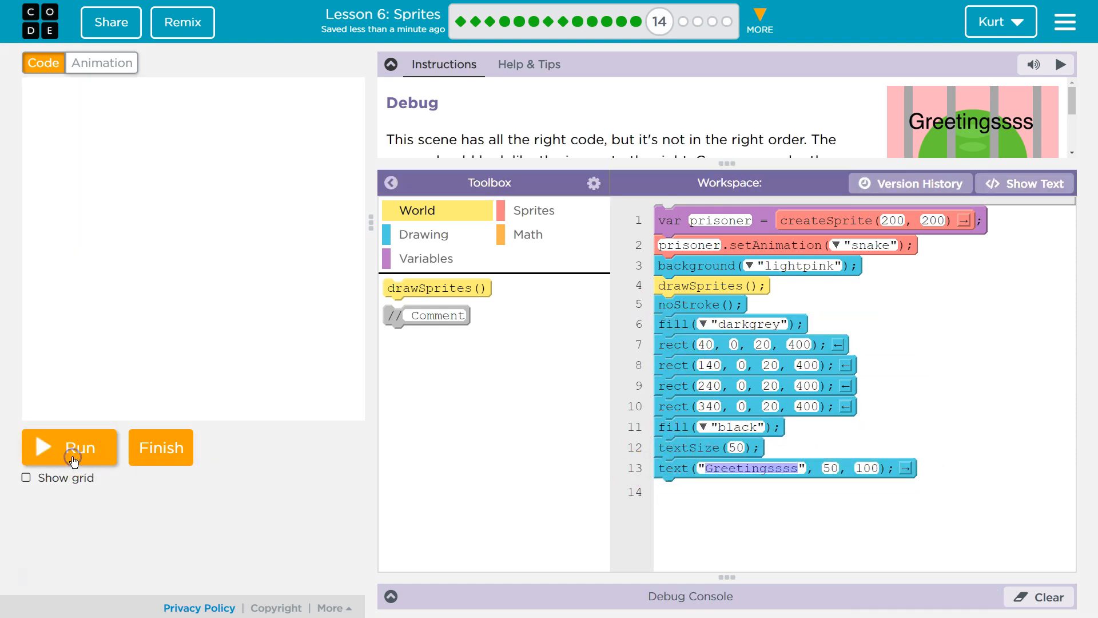
Rerun to confirm the greeting text is over the bars, then finish the level.
{"action": "left_click", "coordinate": [69, 447]}
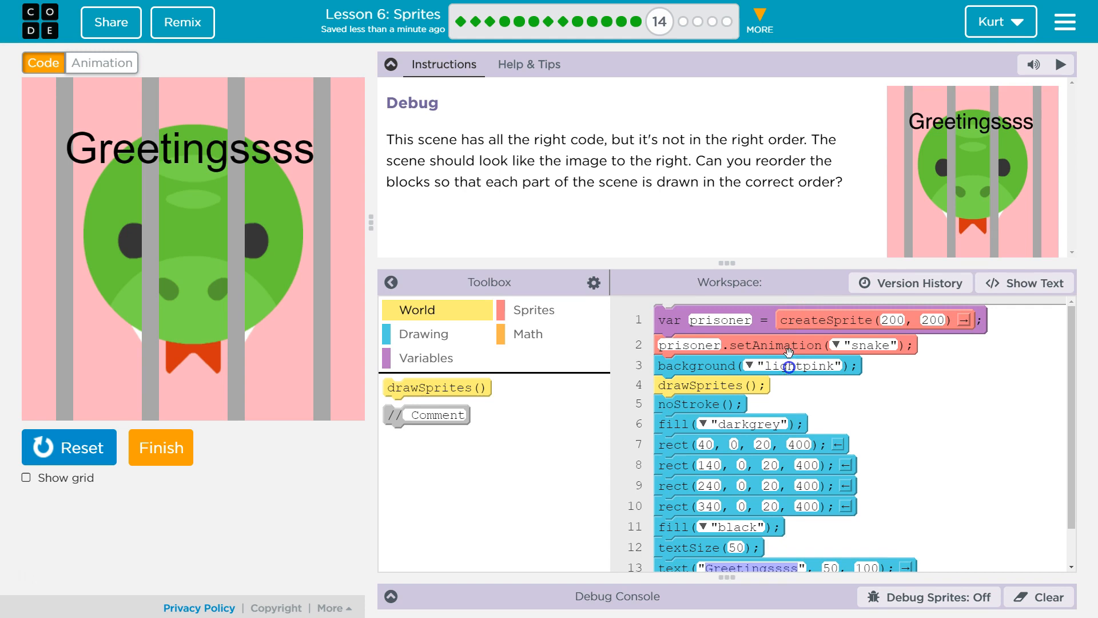
{"action": "mouse_move", "coordinate": [816, 211]}
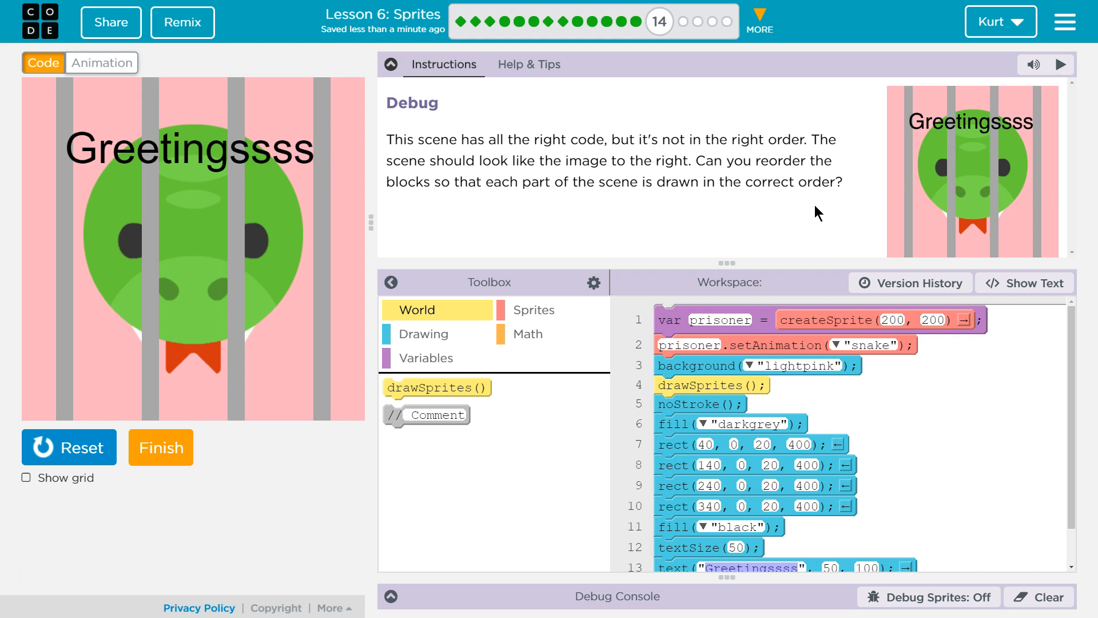
{"action": "left_click", "coordinate": [161, 447]}
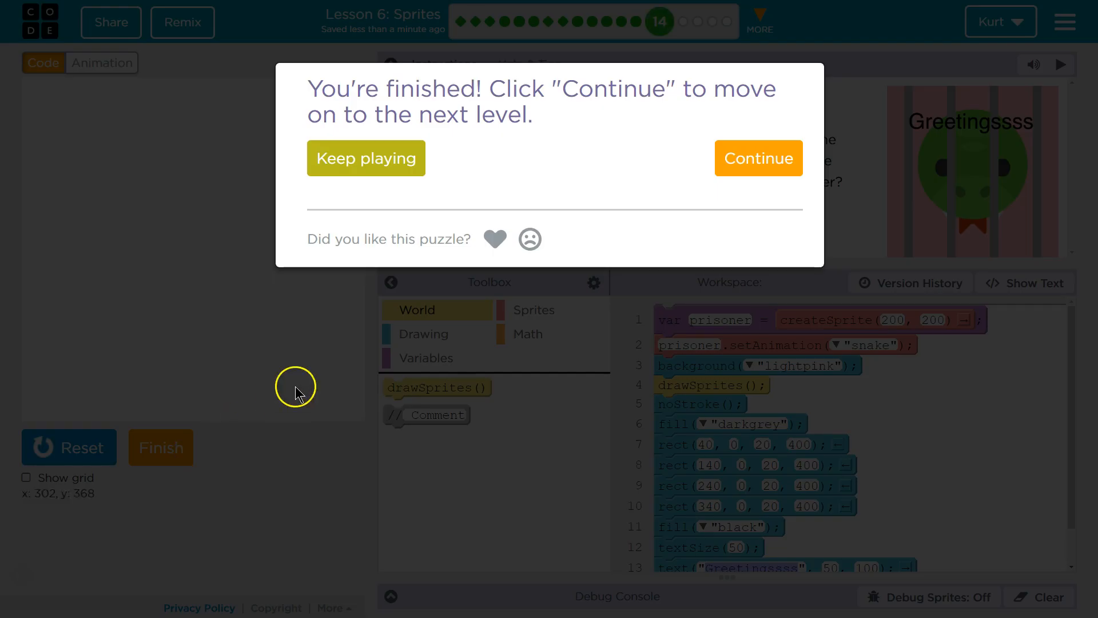